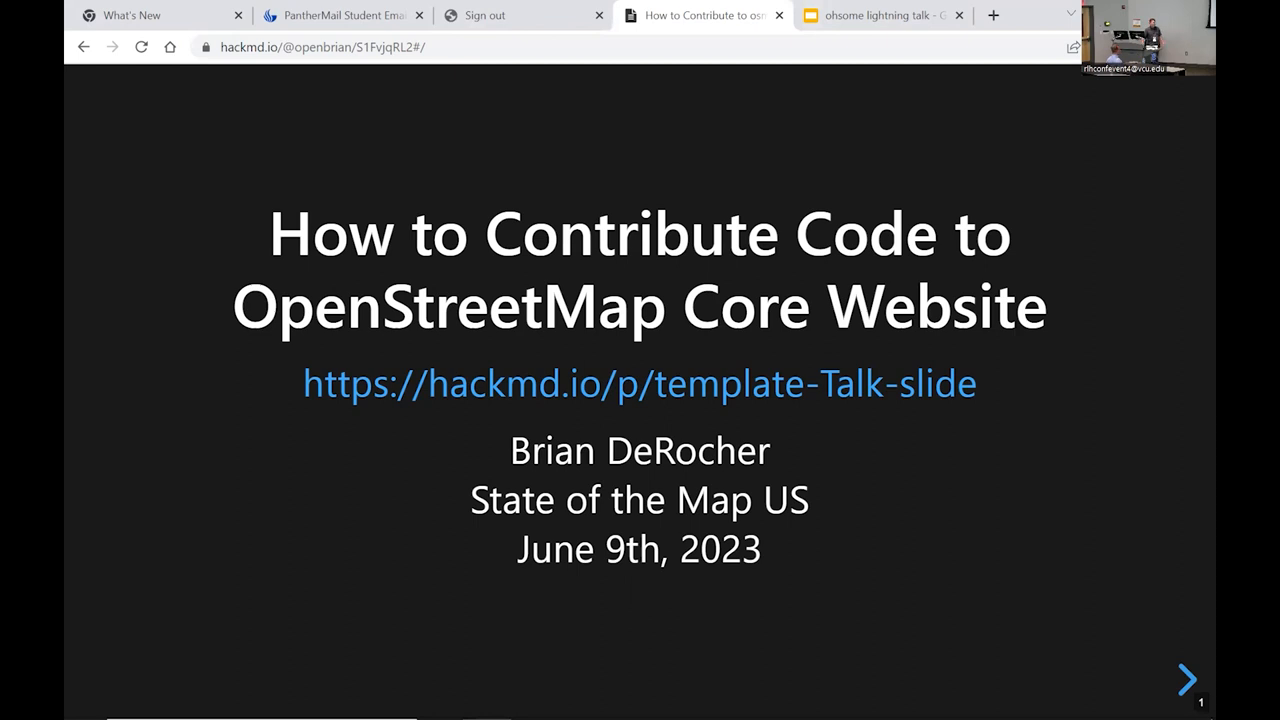
- Advance from the title slide through 'Who am I?' to the OpenStreetMap building example slide
click(1186, 679)
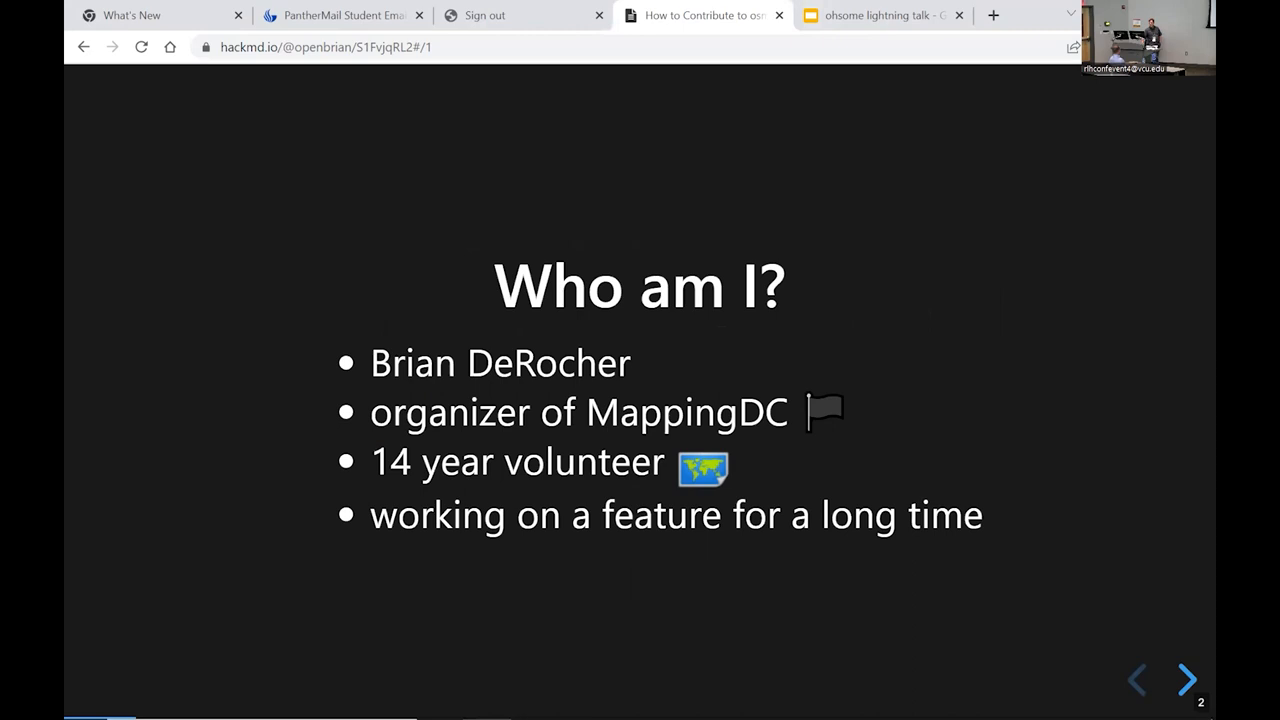
click(1186, 679)
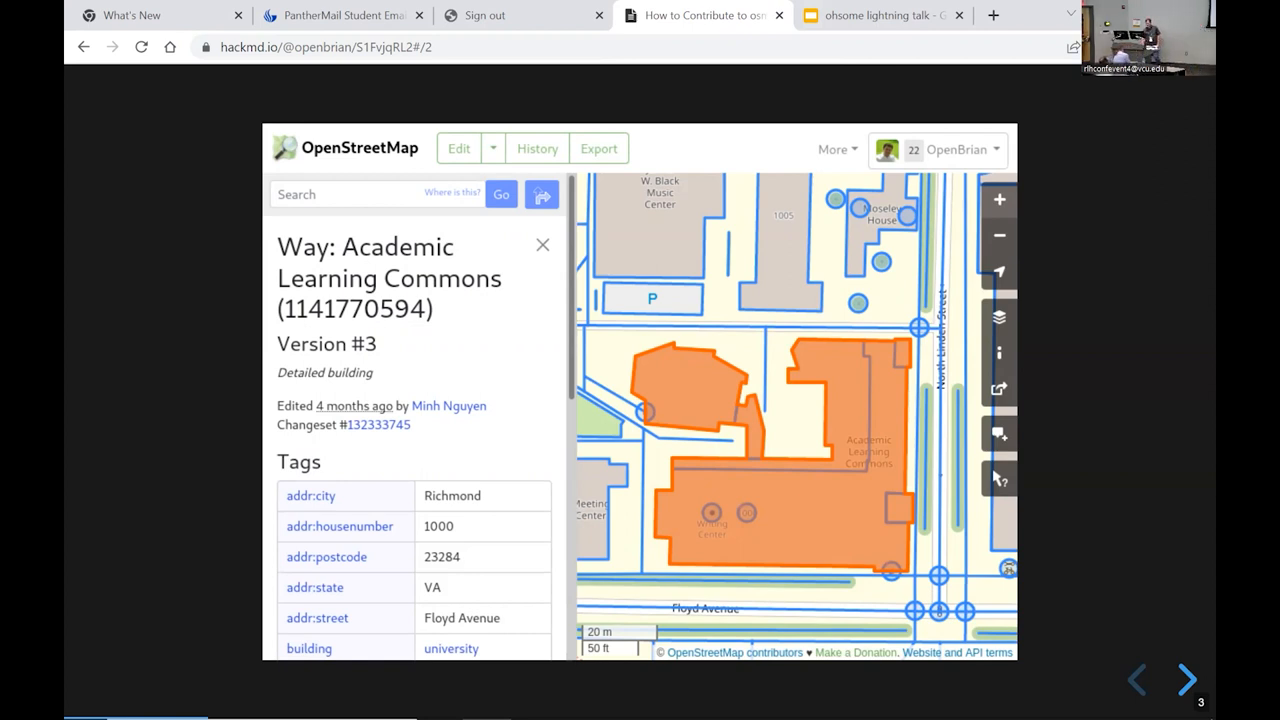
- Advance through First Commit and the language/framework table to the Context slide with the xkcd comic
click(1187, 680)
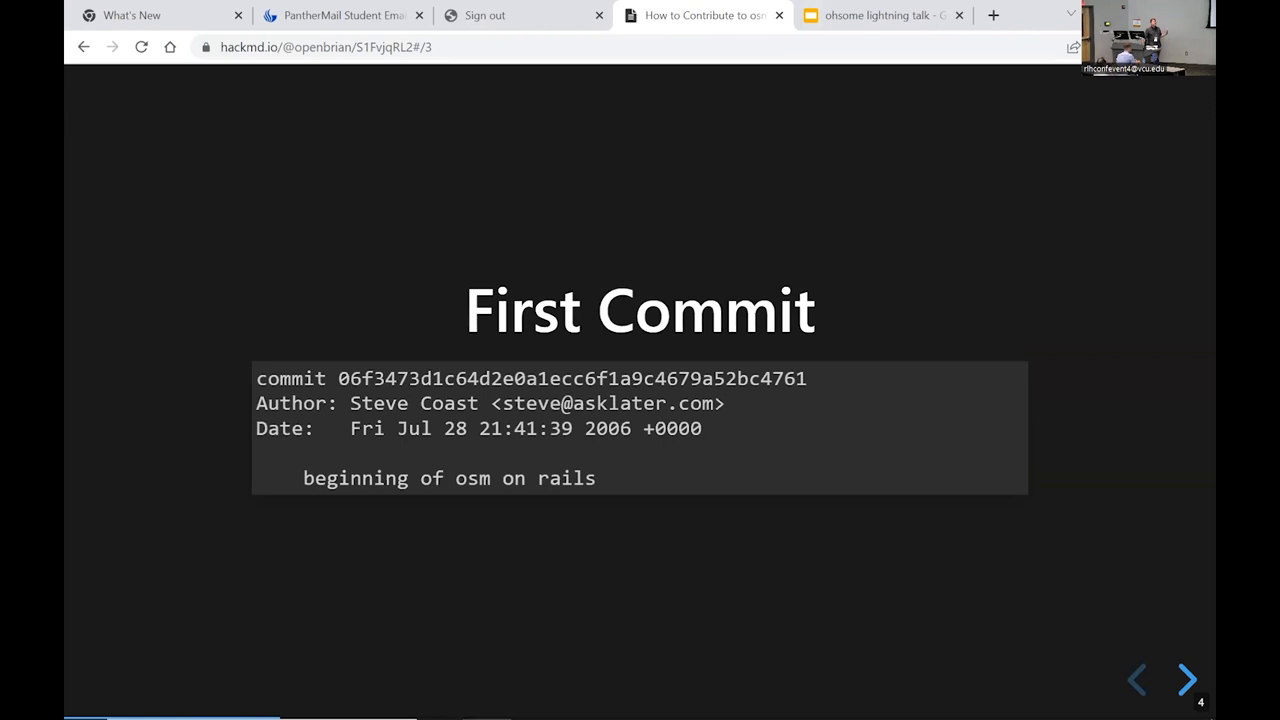
click(1187, 679)
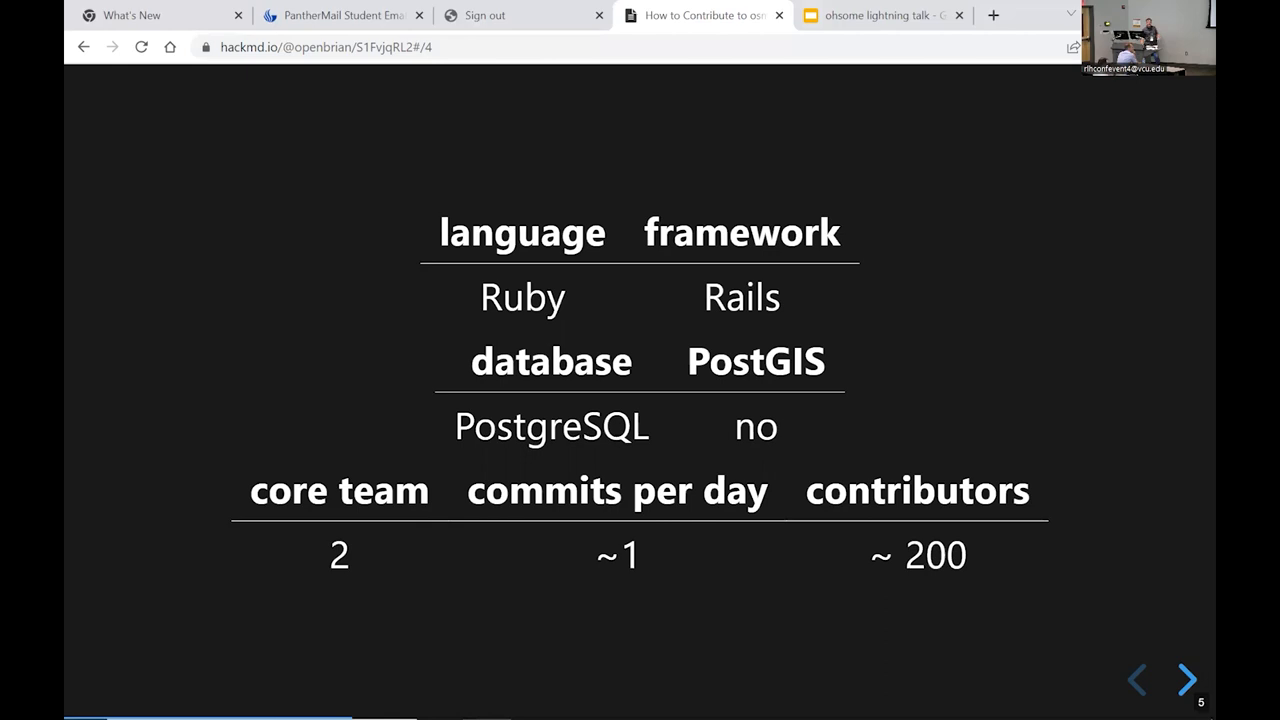
click(1187, 680)
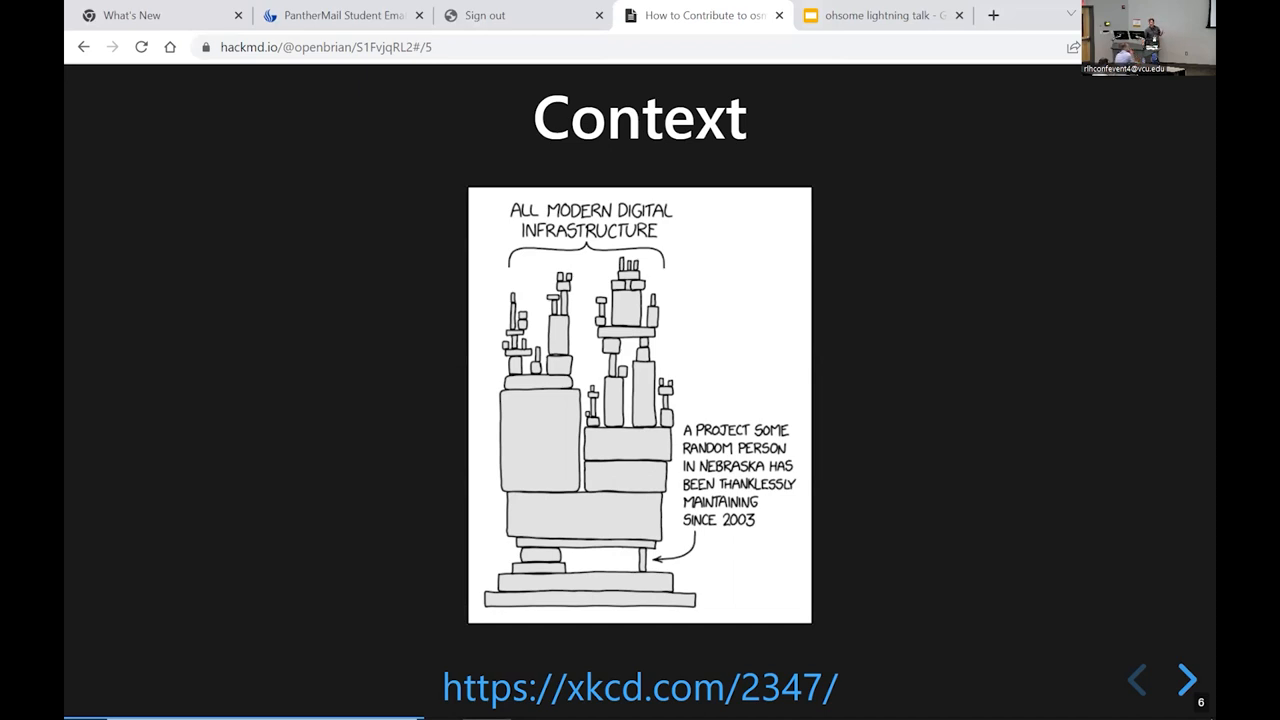
- Advance through Communicate and the communication resources slide to the Database ERD slide
click(1188, 680)
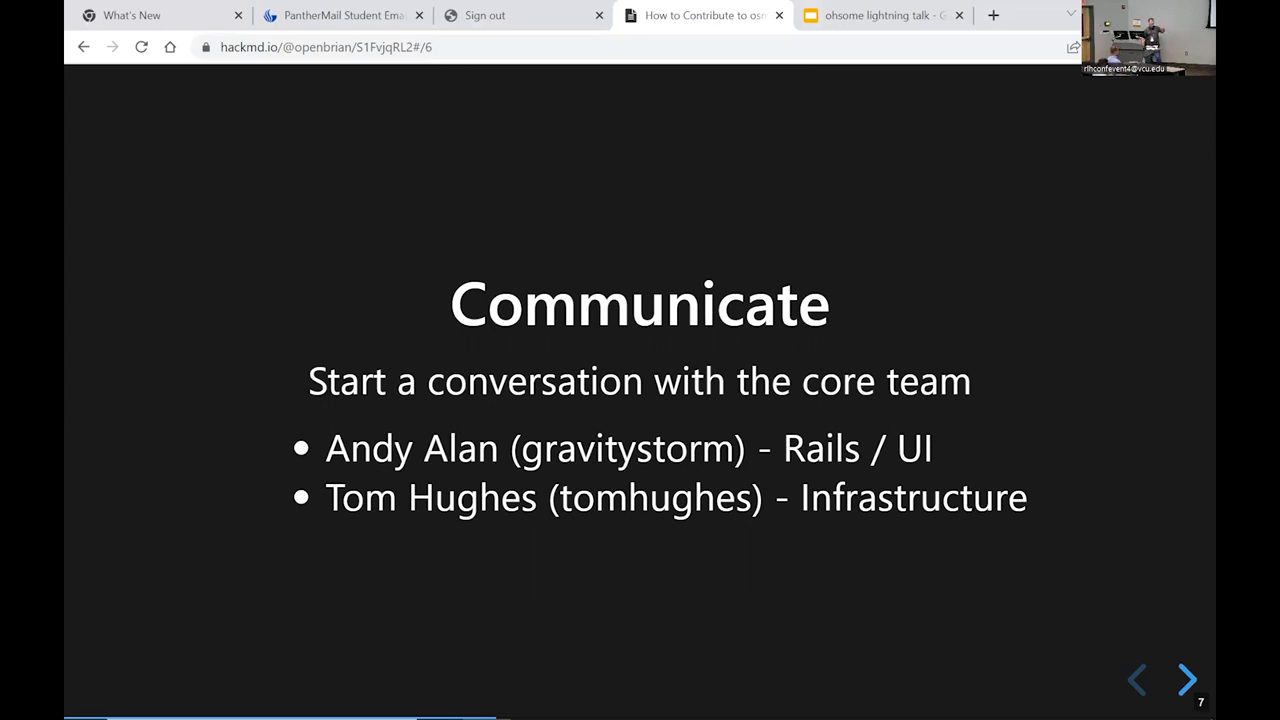
click(1187, 679)
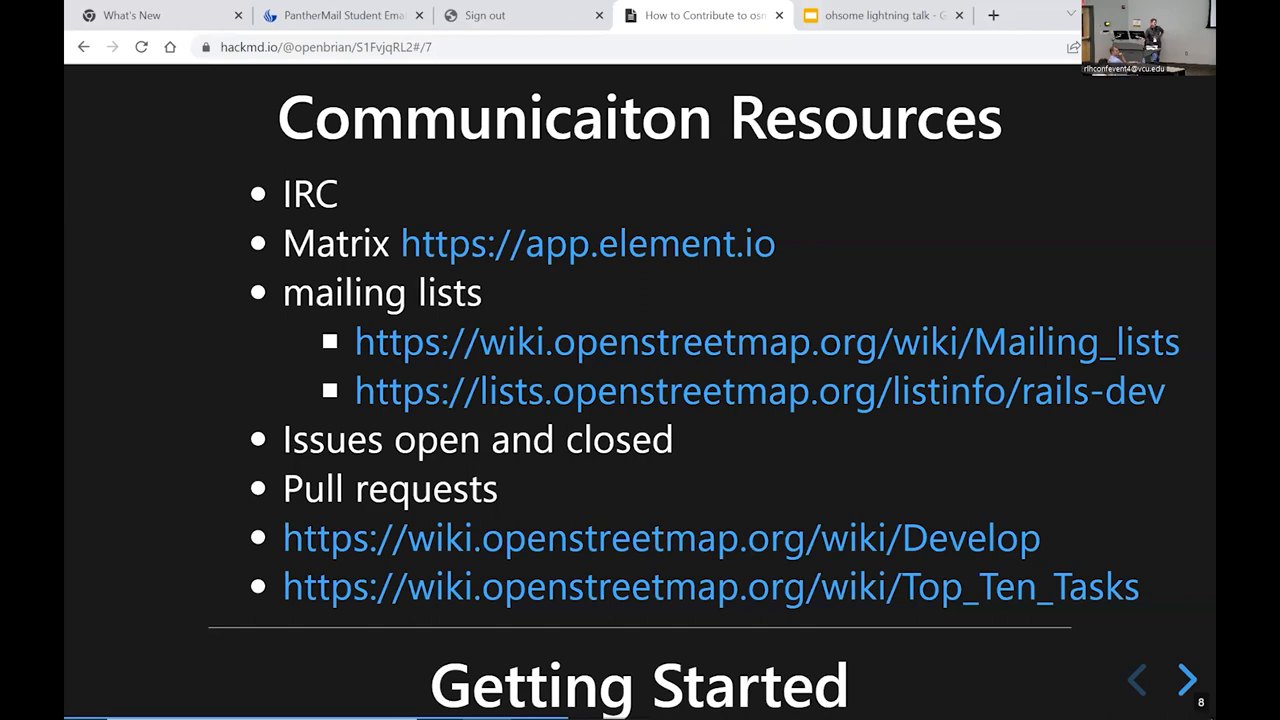
click(1187, 680)
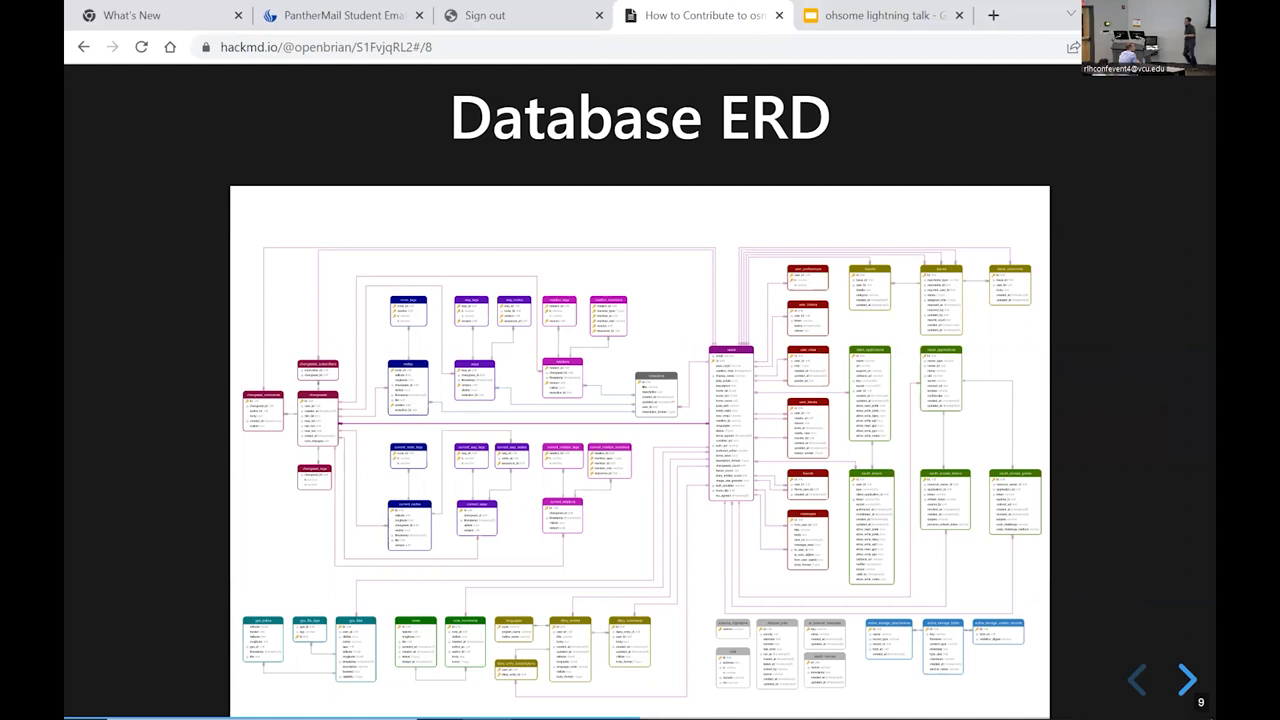
- Advance past the Database ERD slide to the Docker slide about DOCKER.md and docker-compose
click(1187, 680)
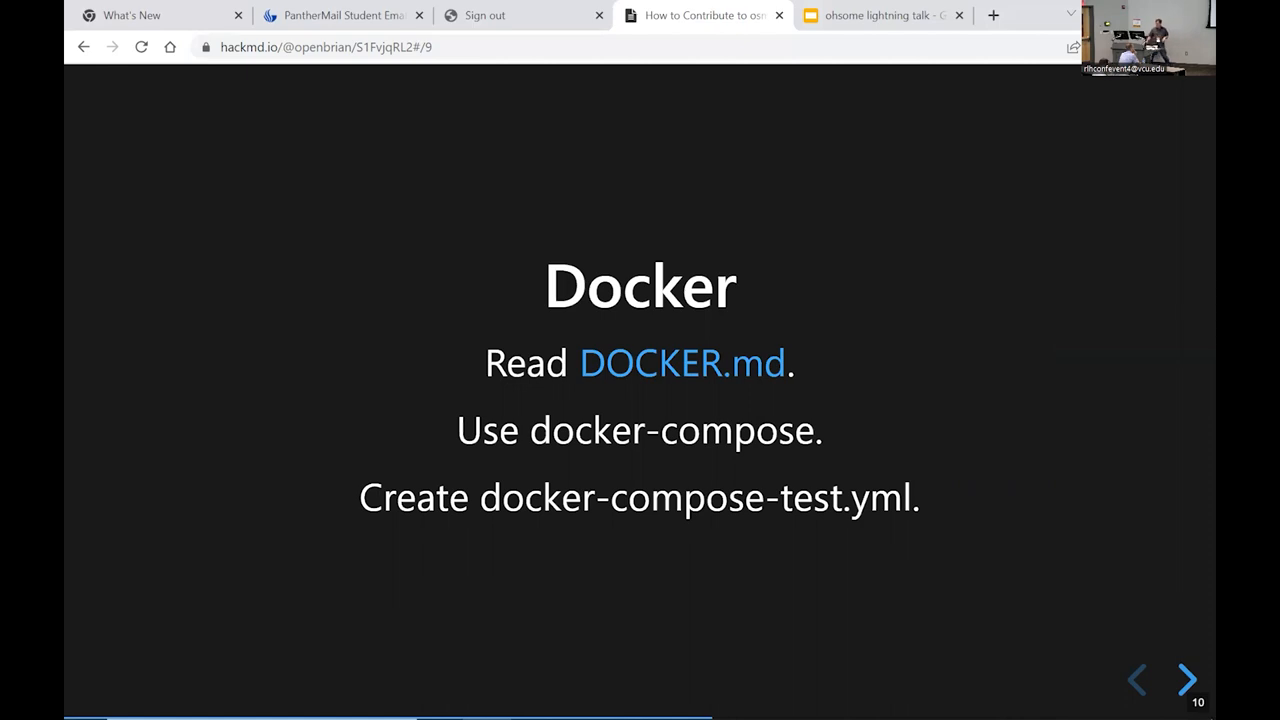
- Advance to slide 11 showing the docker-compose-test.yml configuration code
click(1187, 680)
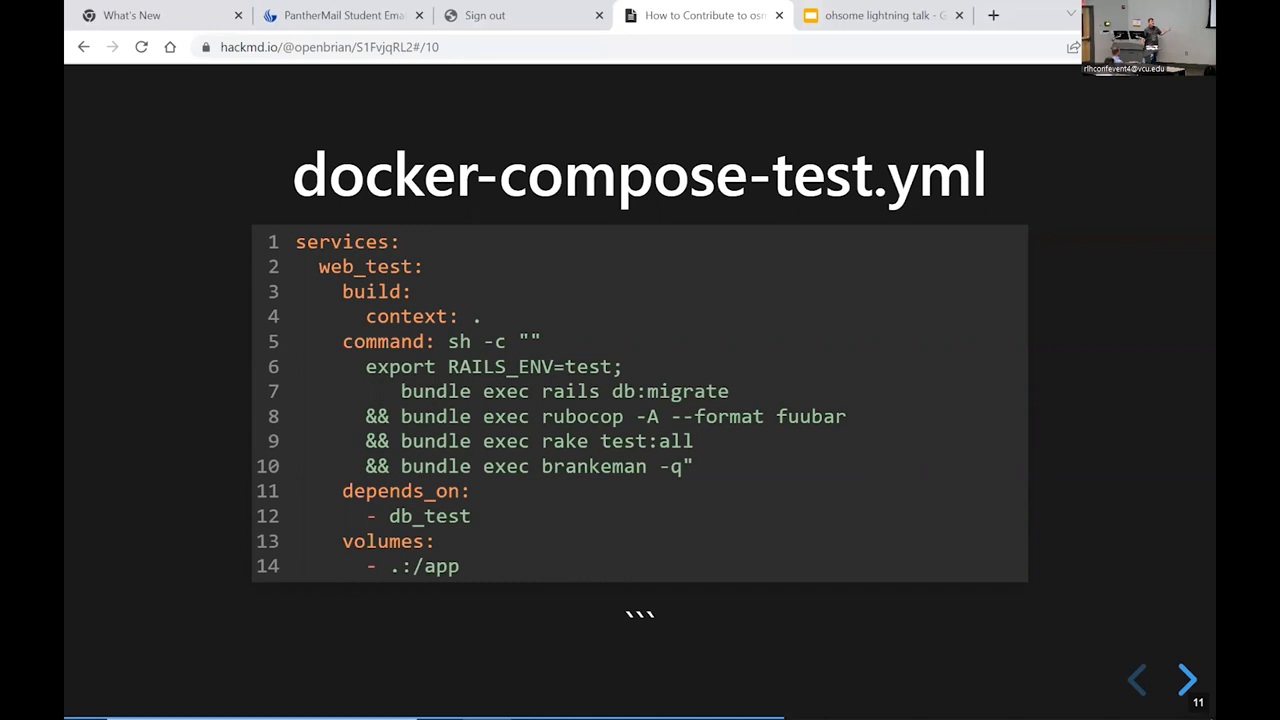
- Advance through the isolated tests slide to slide 13, Testing with minitest
click(1187, 680)
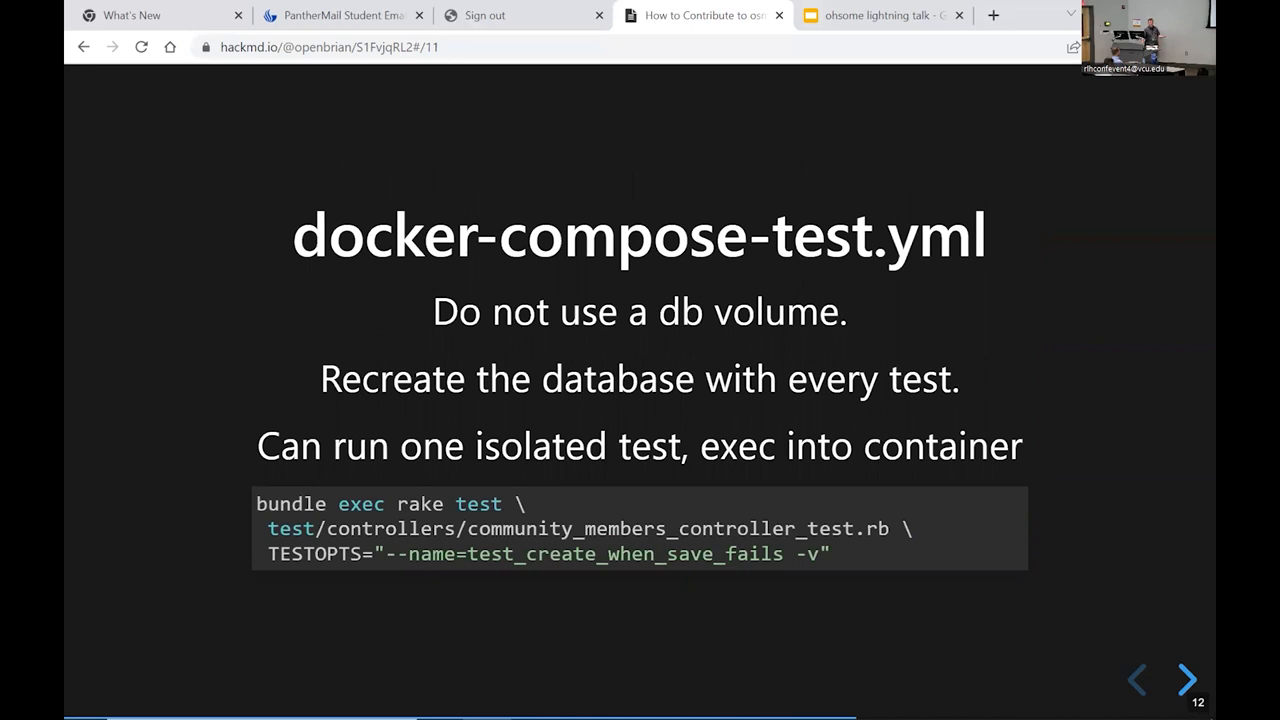
click(1187, 680)
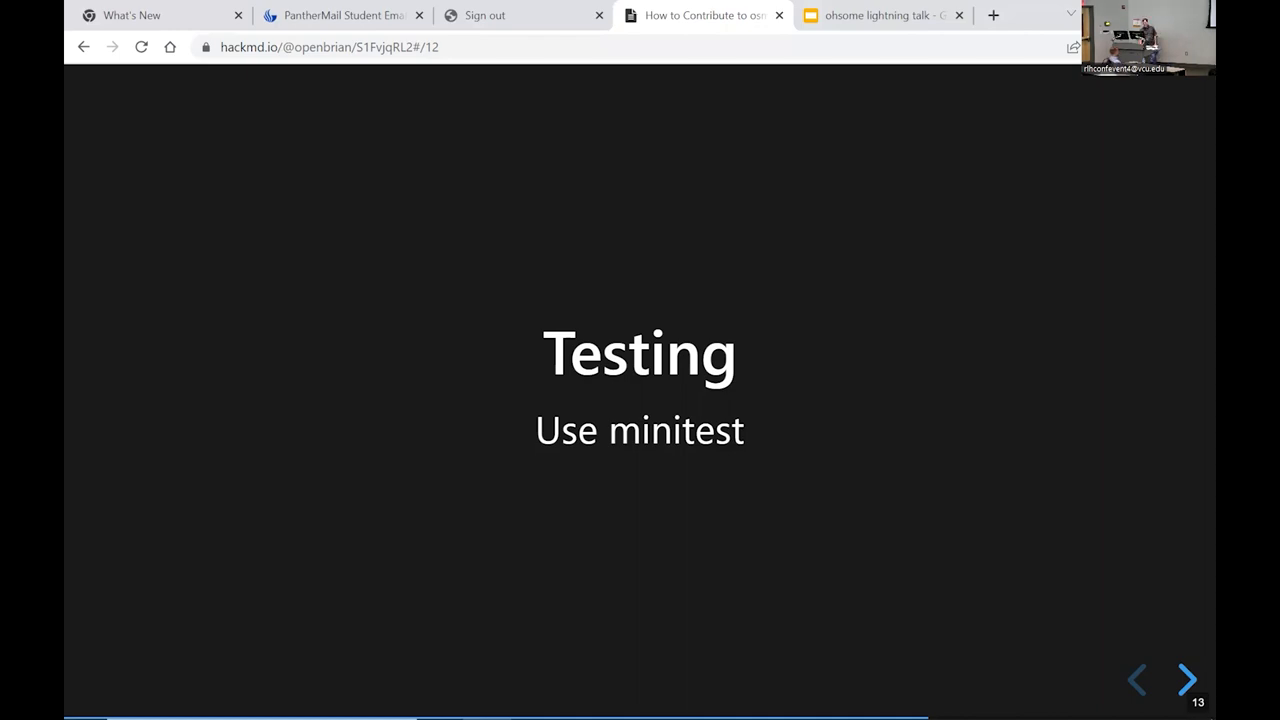
- Advance to slide 14, Branching, showing the openstreetmap-website pull requests list
click(1186, 680)
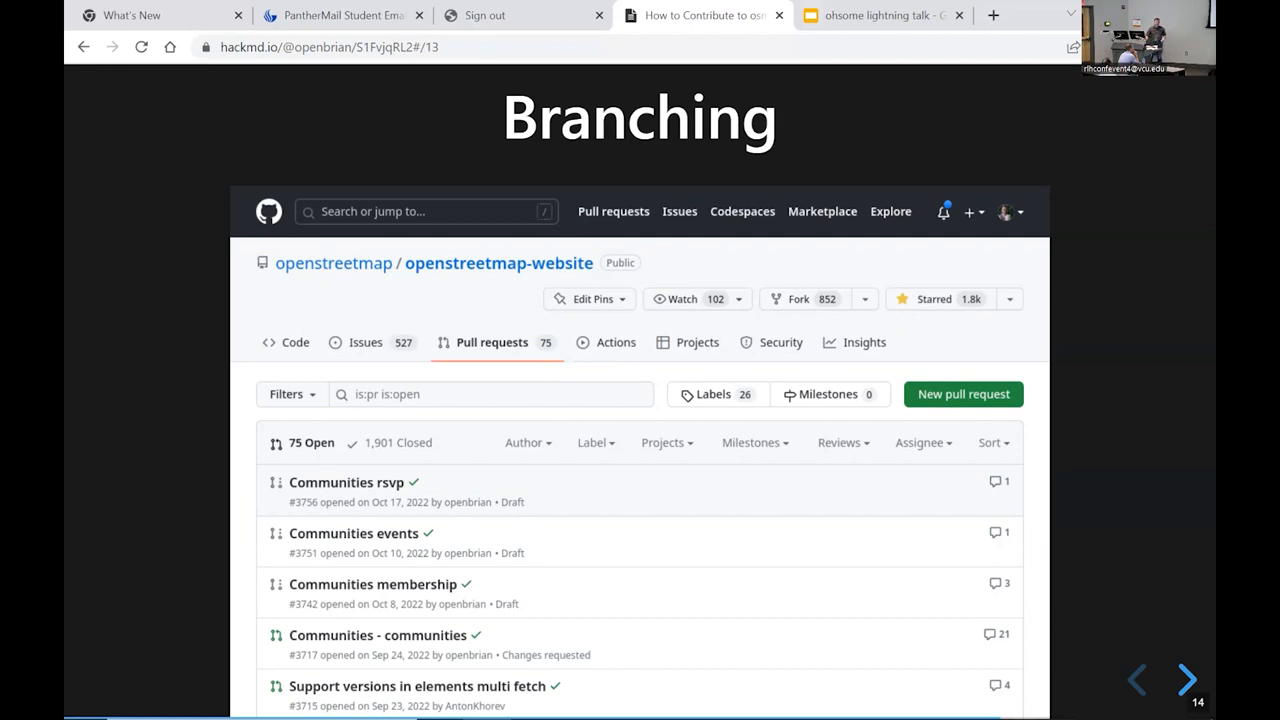
- Advance through the Pull Requests and Dev Site slides to the closing Thank you slide
click(1187, 680)
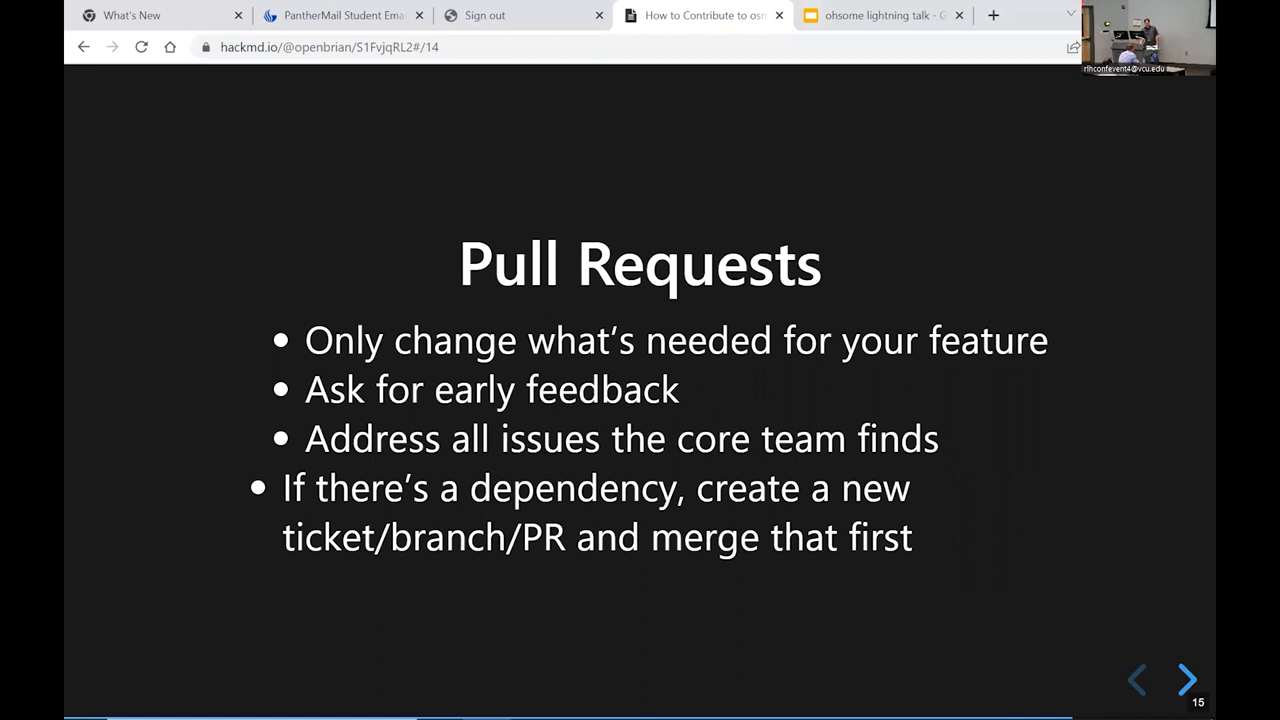
click(1187, 679)
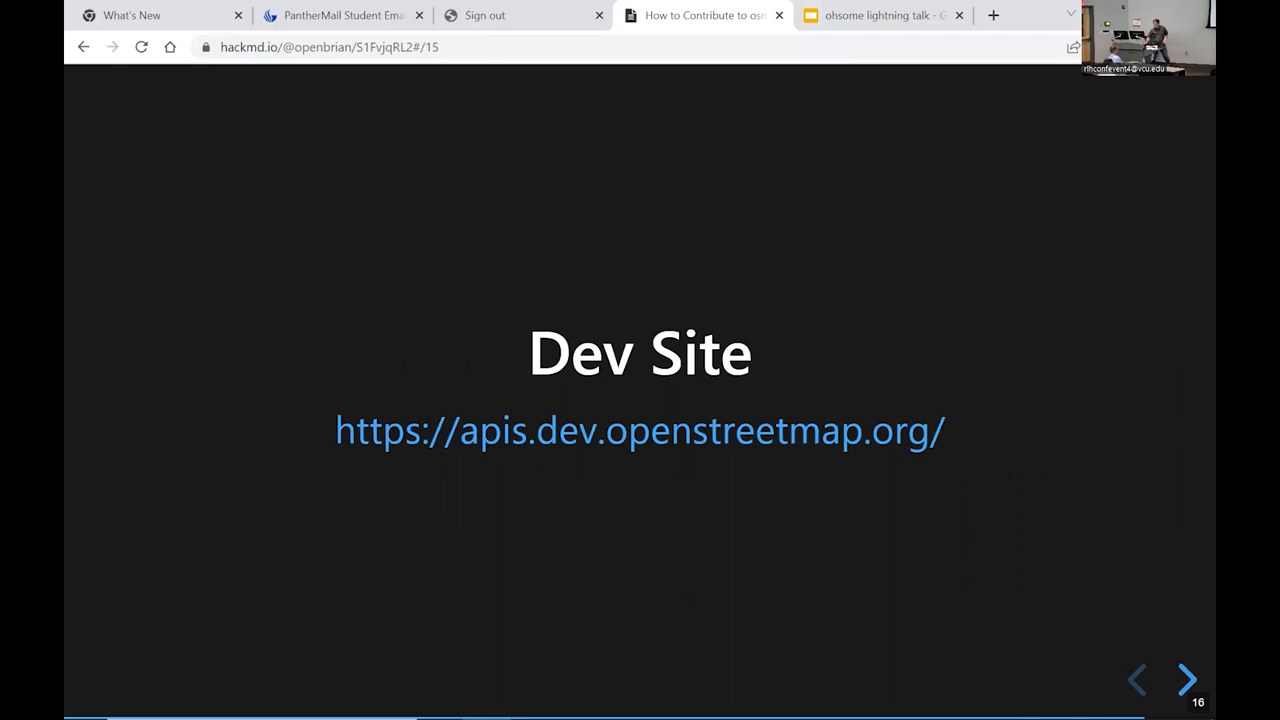
click(1187, 679)
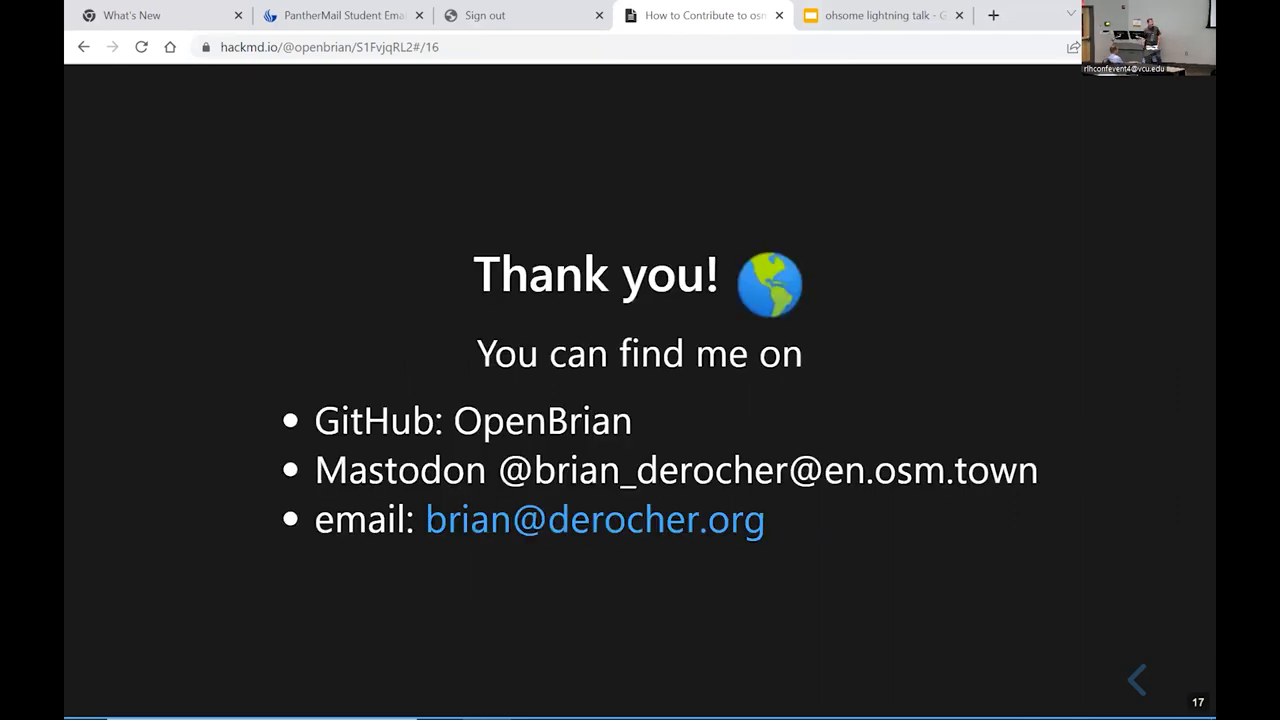